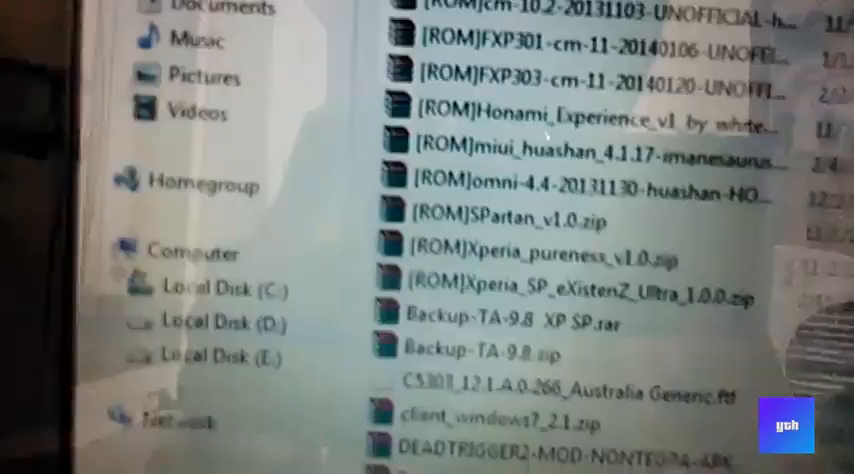
- Copy C5303_12.1.A.0.266_Australia Generic.ftf into the Flashtool firmwares folder via its context menu
scroll("down", 3)
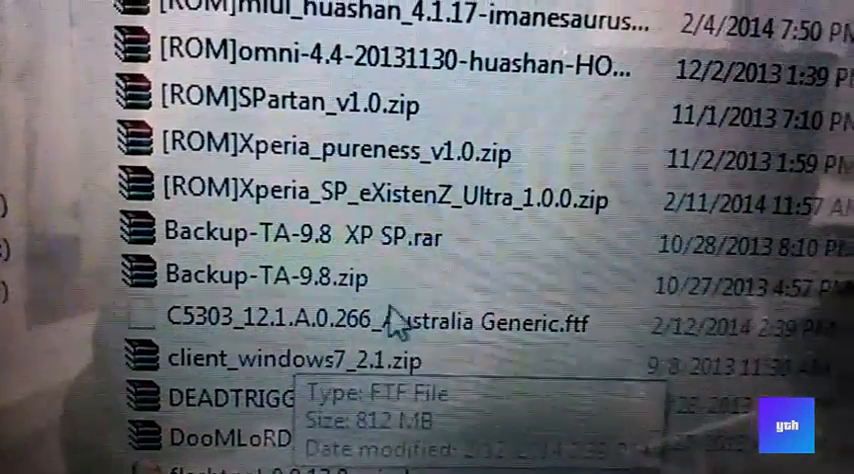
right_click(370, 322)
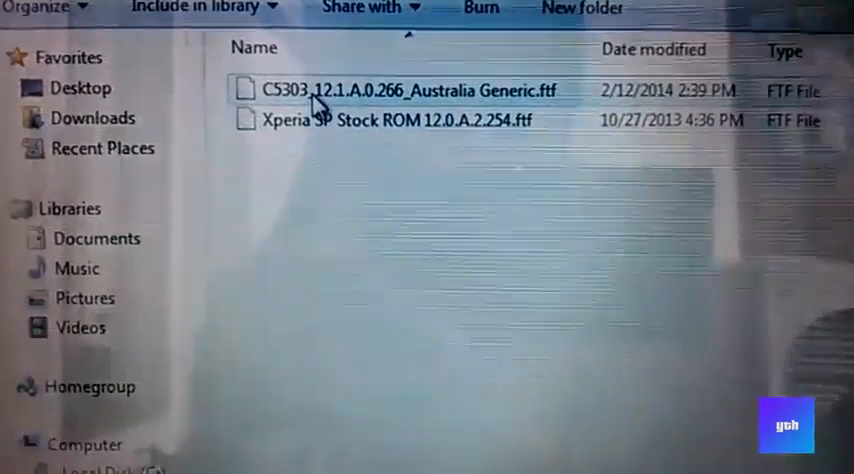
- Launch Flashtool from the desktop shortcut; its log reports the device disconnected
left_click(400, 90)
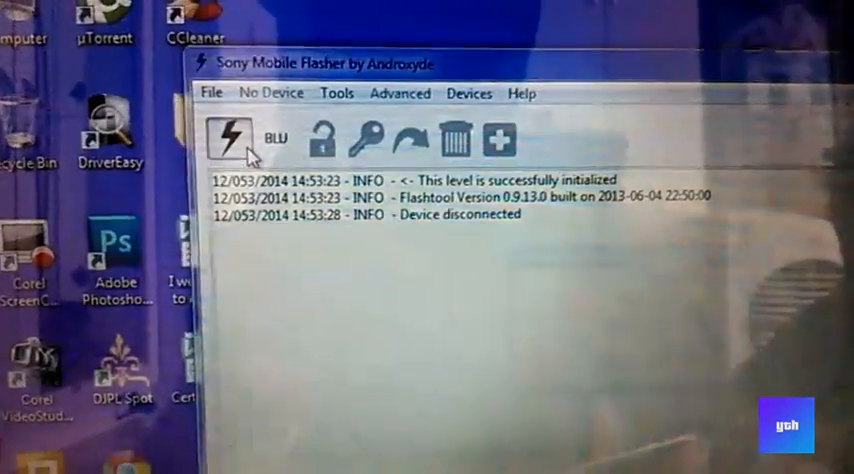
- Start a flash with Flashmode as the boot mode, reaching the firmware flashing options
left_click(232, 132)
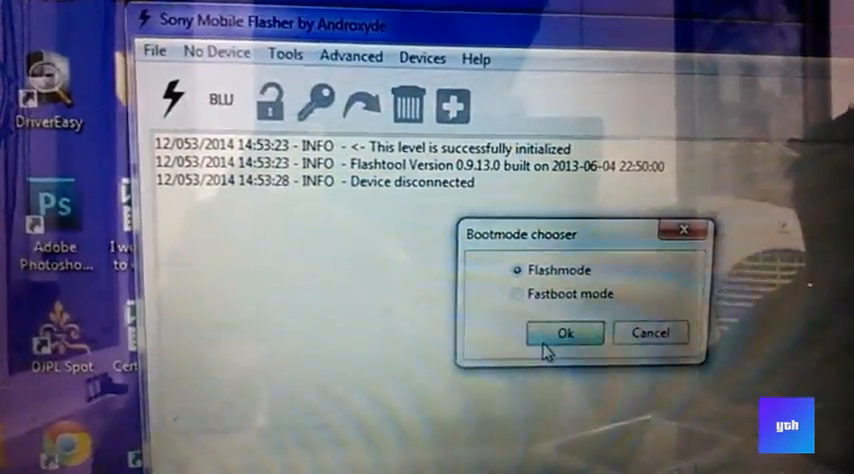
left_click(564, 332)
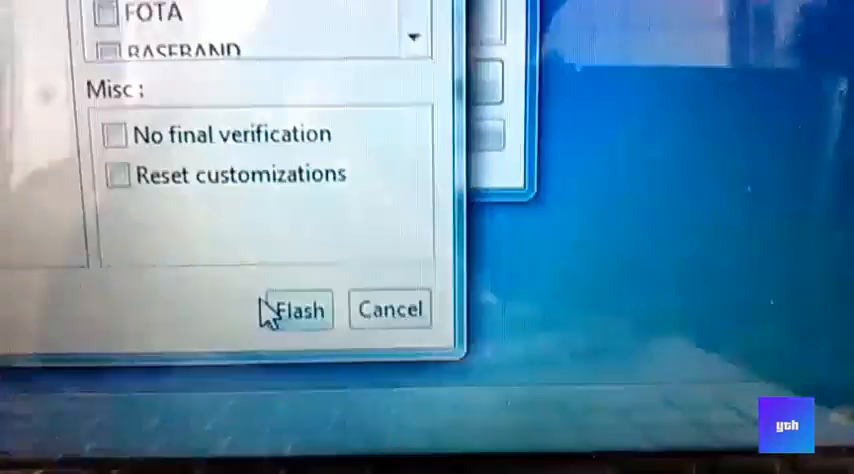
- Flash the selected C5303 Australia Generic firmware and reach the 'Wait for Flashmode' connection prompt
left_click(292, 310)
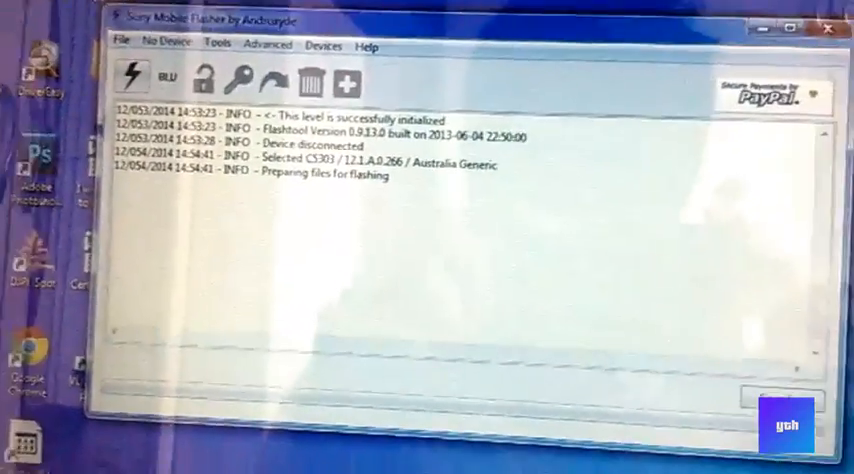
left_click(132, 76)
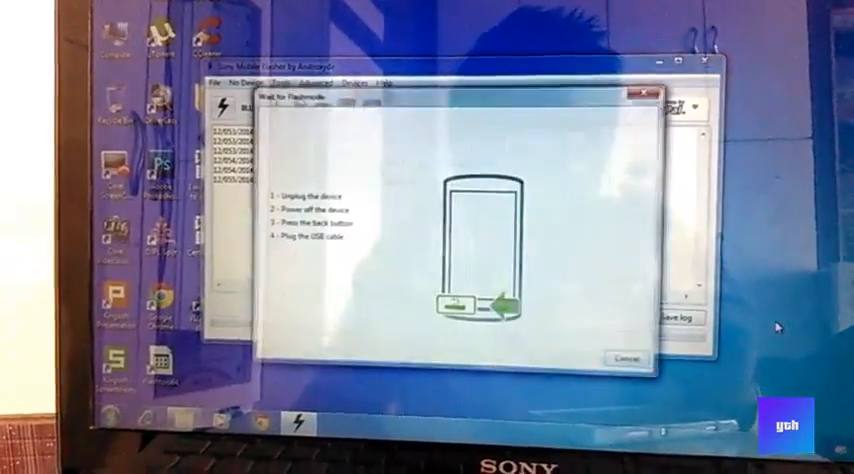